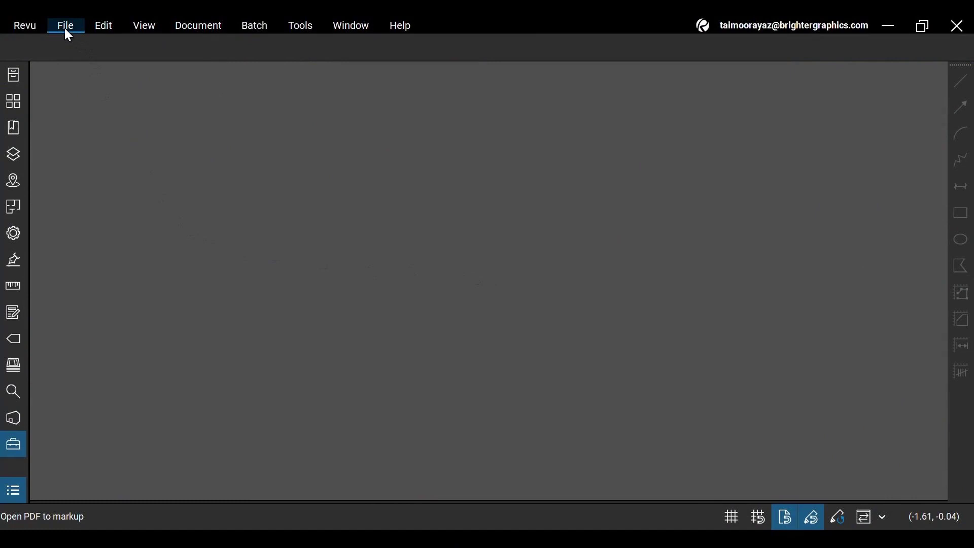
# Step: Bring up the File menu to begin opening a PDF
pyautogui.click(65, 24)
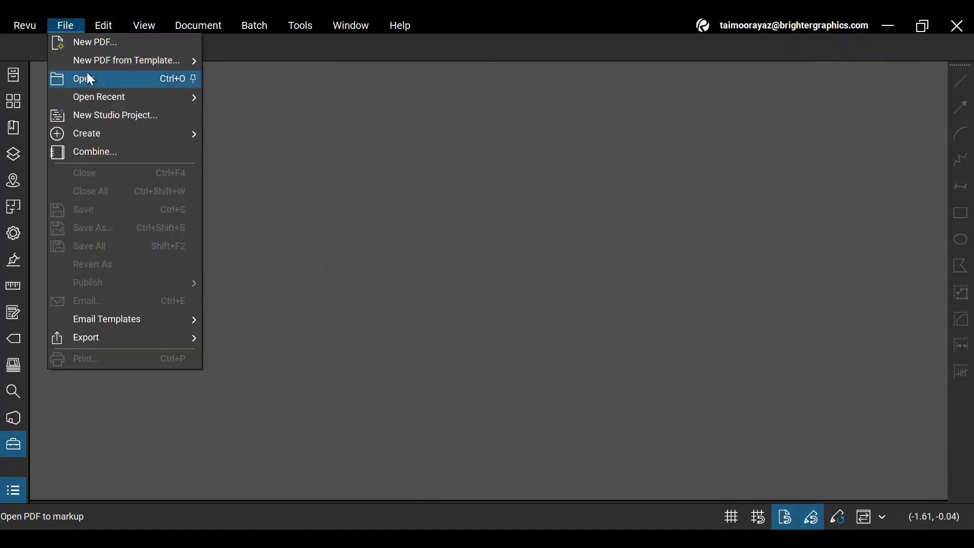
# Step: Check the BluebeamMeUp newsletter PDF's properties in Downloads, highlighting its 67.9 MB size
pyautogui.click(81, 78)
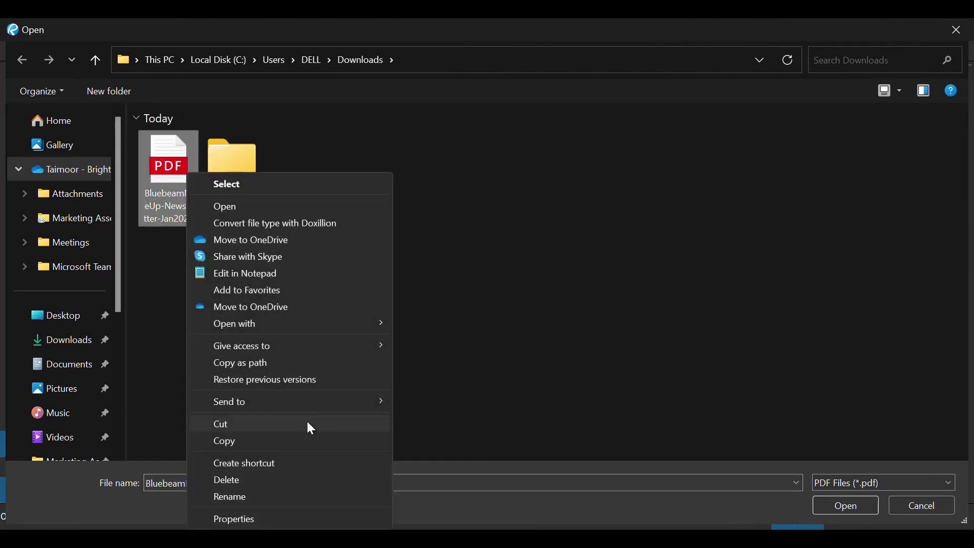
pyautogui.click(234, 518)
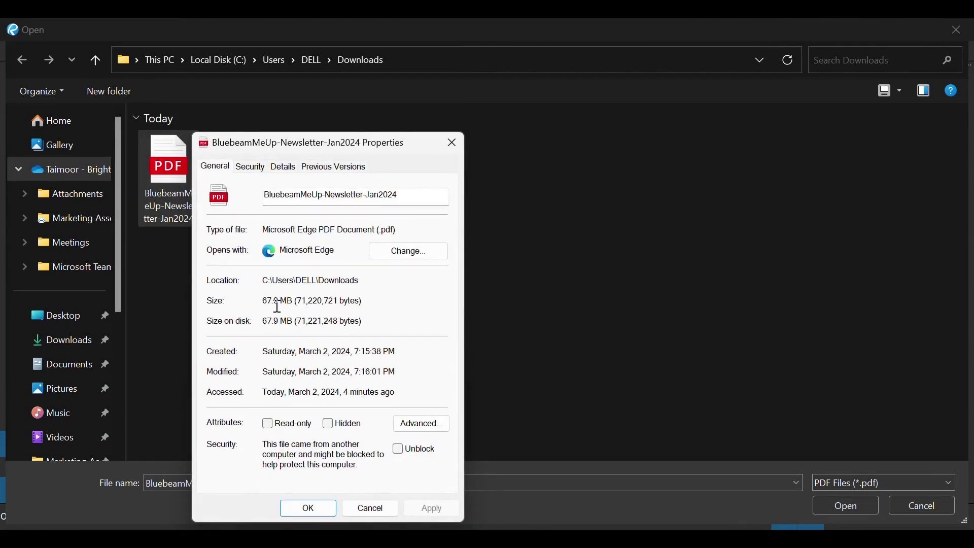
pyautogui.doubleClick(267, 301)
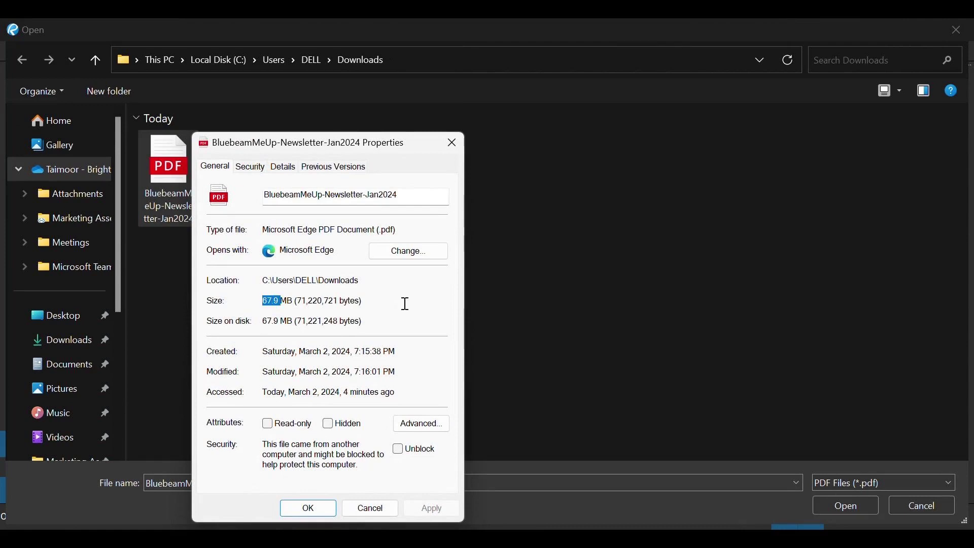
pyautogui.moveTo(398, 427)
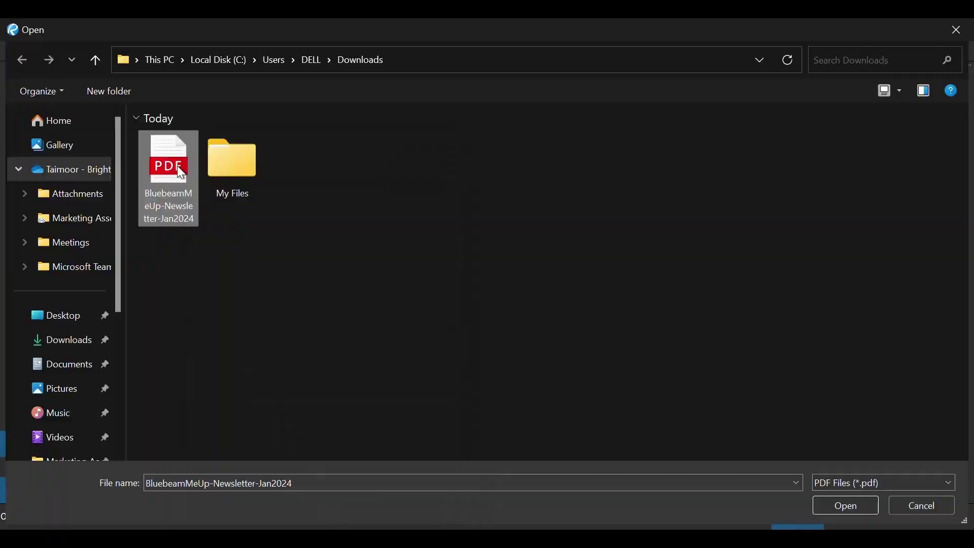
# Step: Load the newsletter PDF and bring up the Document menu commands
pyautogui.click(844, 508)
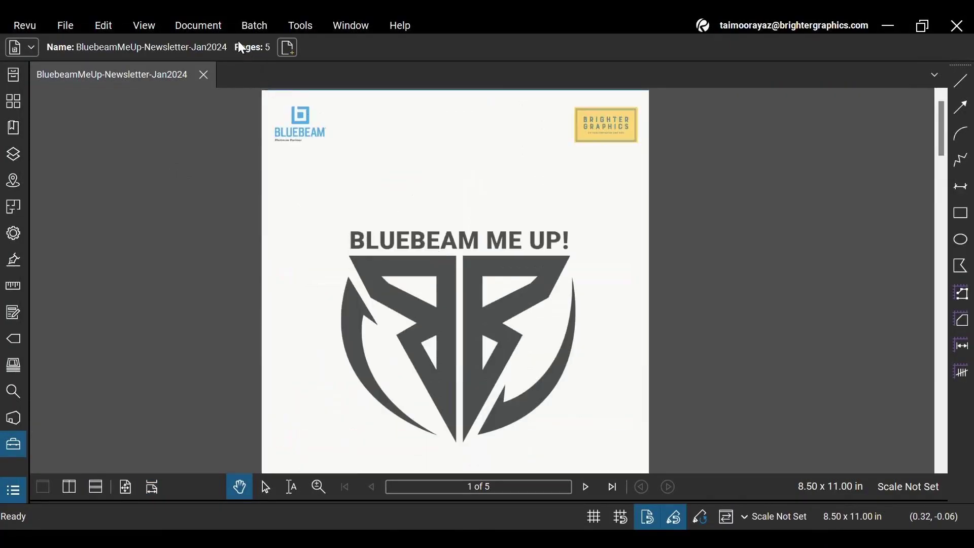
pyautogui.click(198, 26)
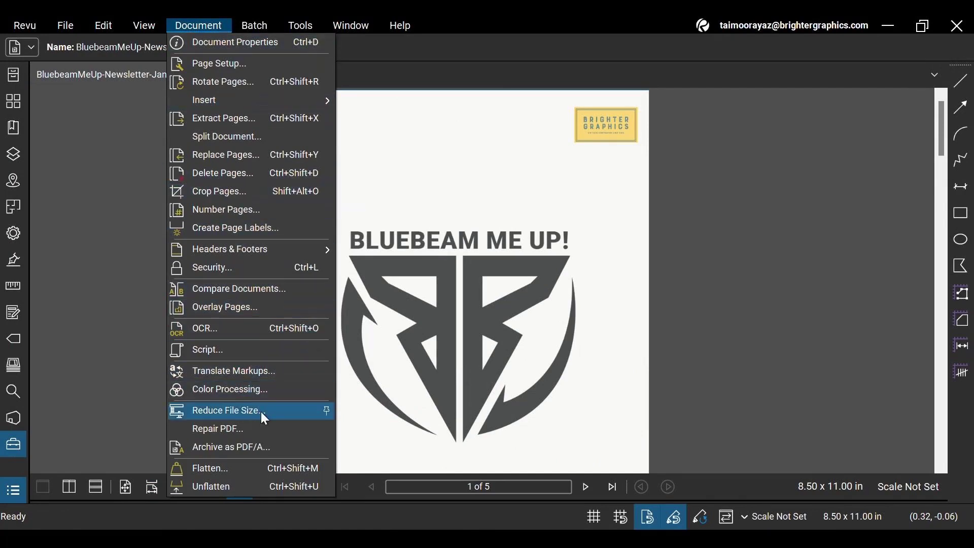
# Step: Start Reduce File Size on the 69,551 KB newsletter
pyautogui.click(226, 410)
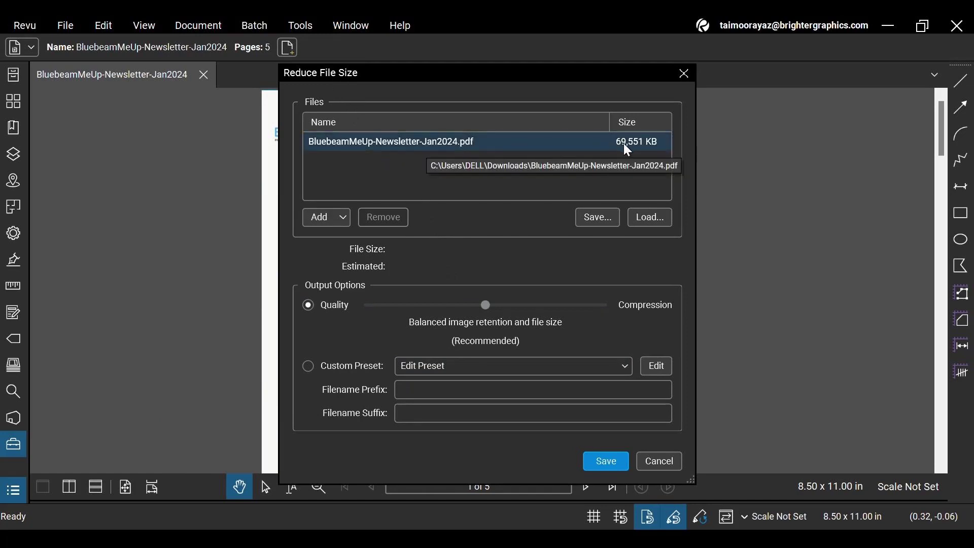
pyautogui.moveTo(519, 268)
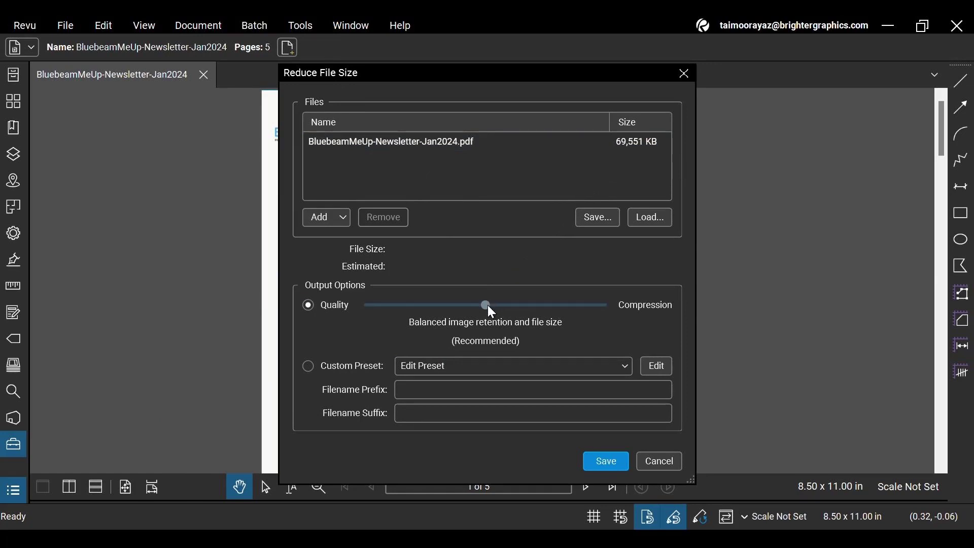
pyautogui.moveTo(485, 313)
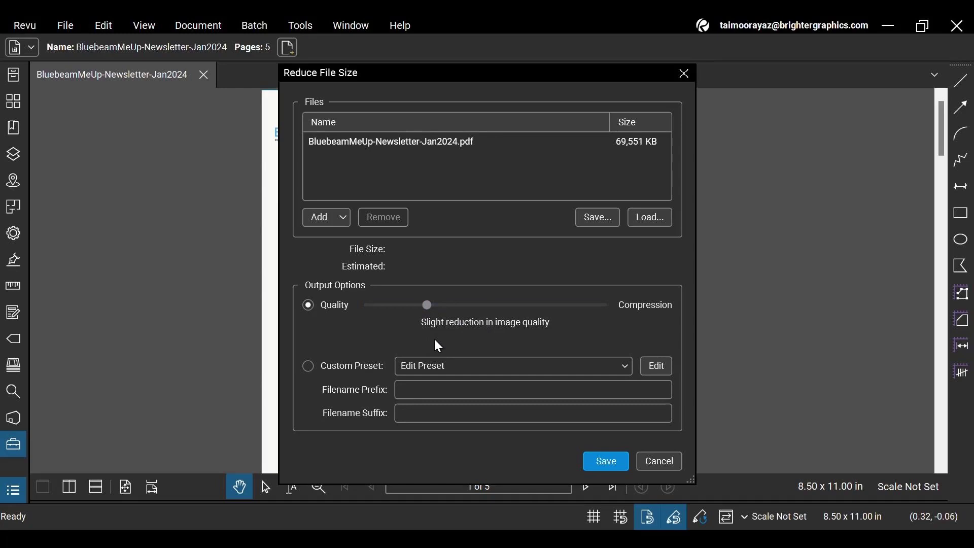
pyautogui.moveTo(498, 342)
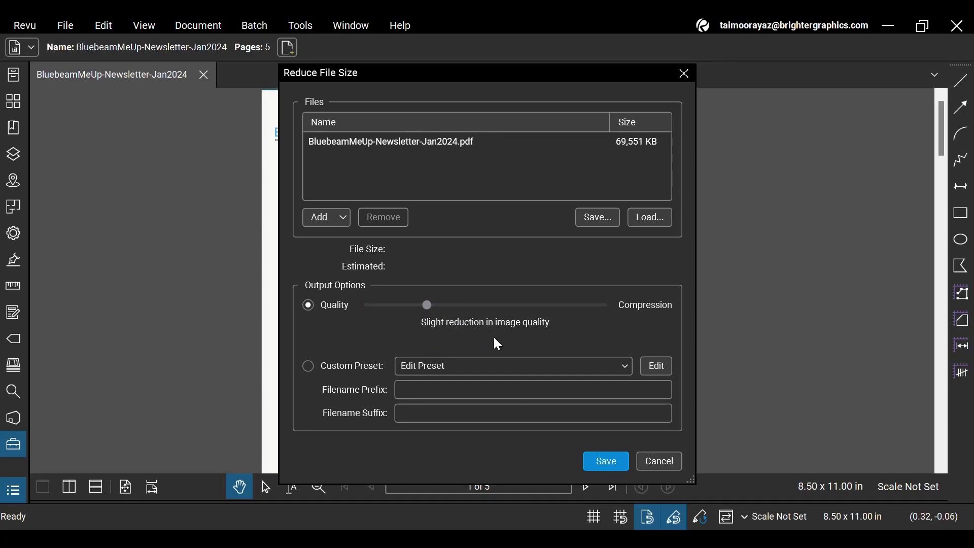
pyautogui.moveTo(456, 341)
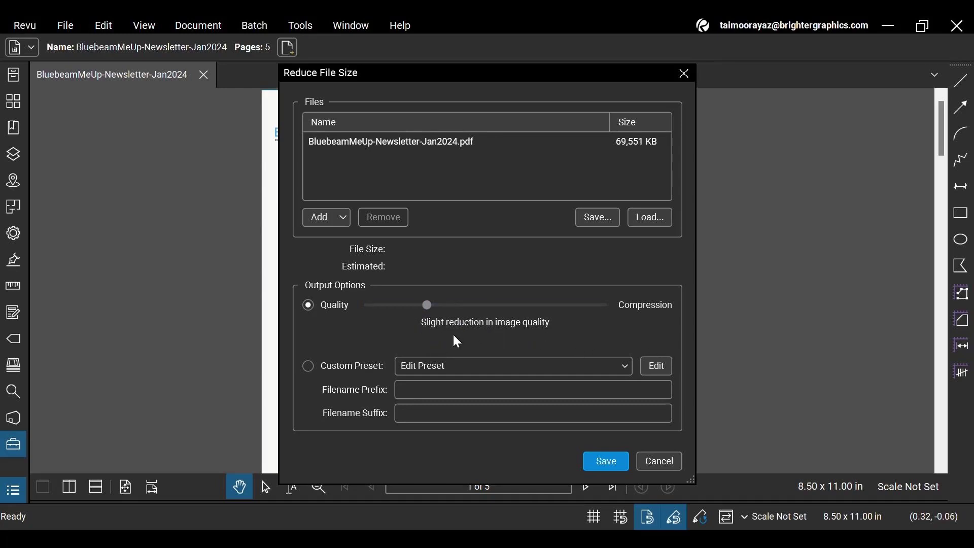
pyautogui.moveTo(472, 444)
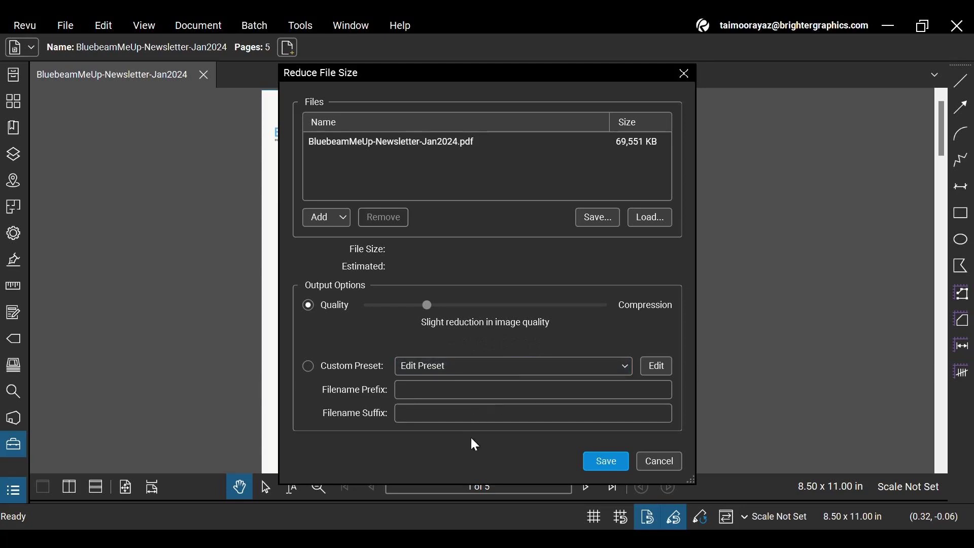
pyautogui.moveTo(606, 461)
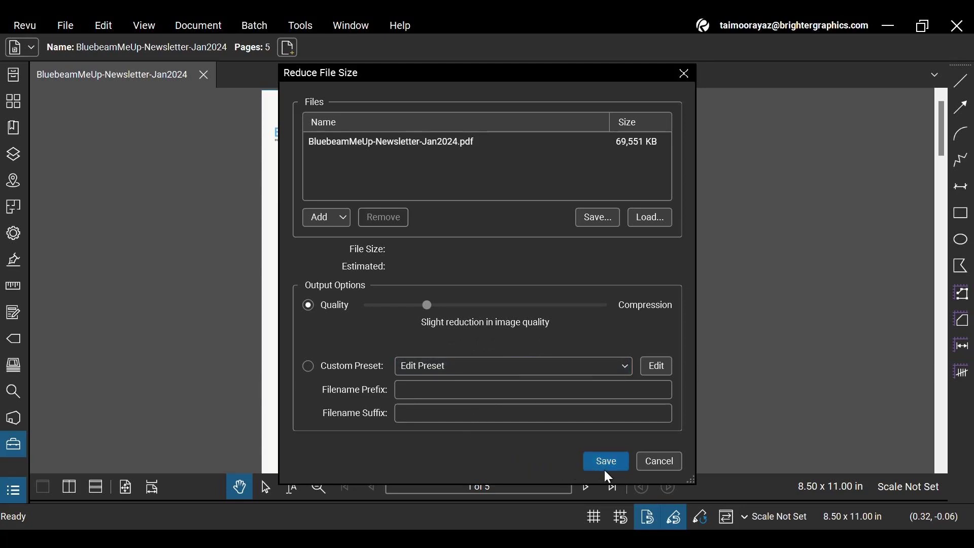
pyautogui.moveTo(433, 405)
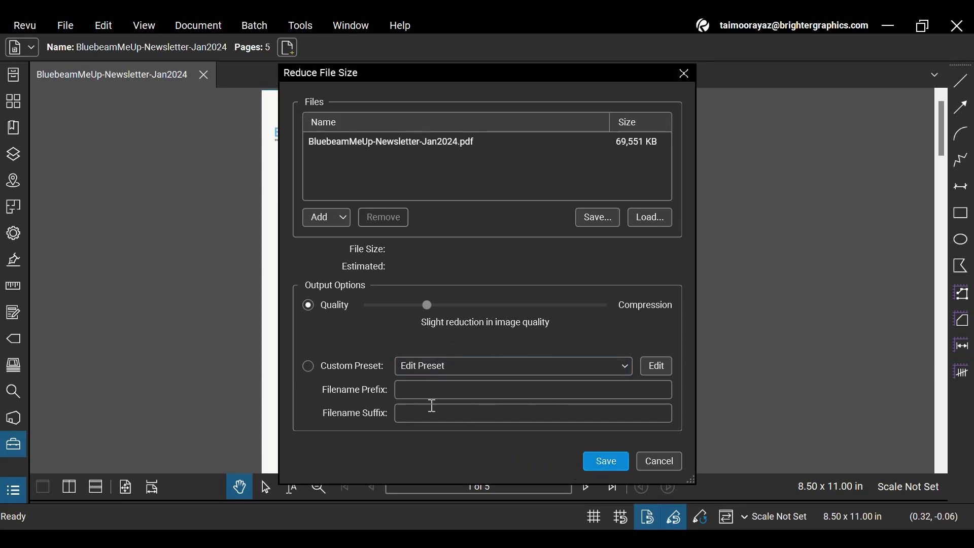
pyautogui.moveTo(415, 382)
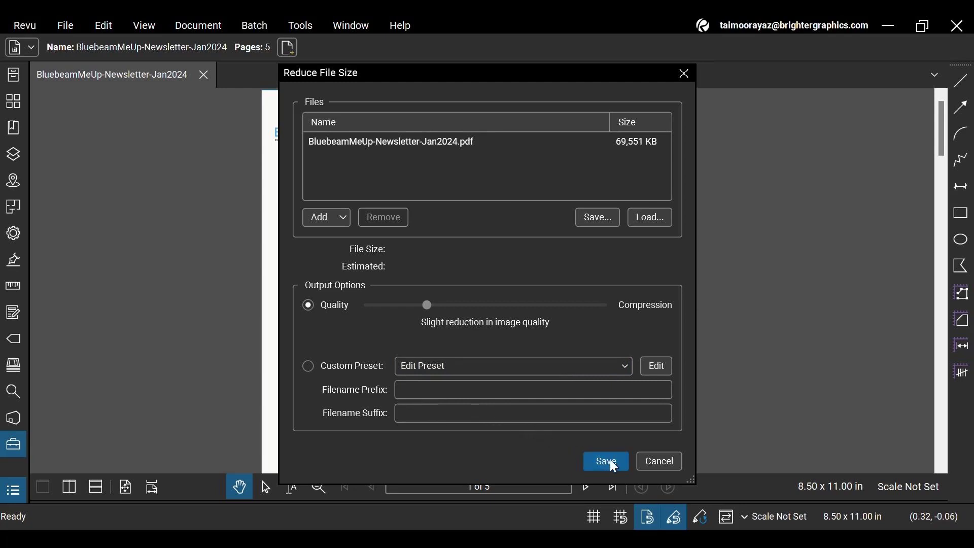
# Step: Run the reduction, prompting whether to overwrite the original newsletter
pyautogui.click(604, 462)
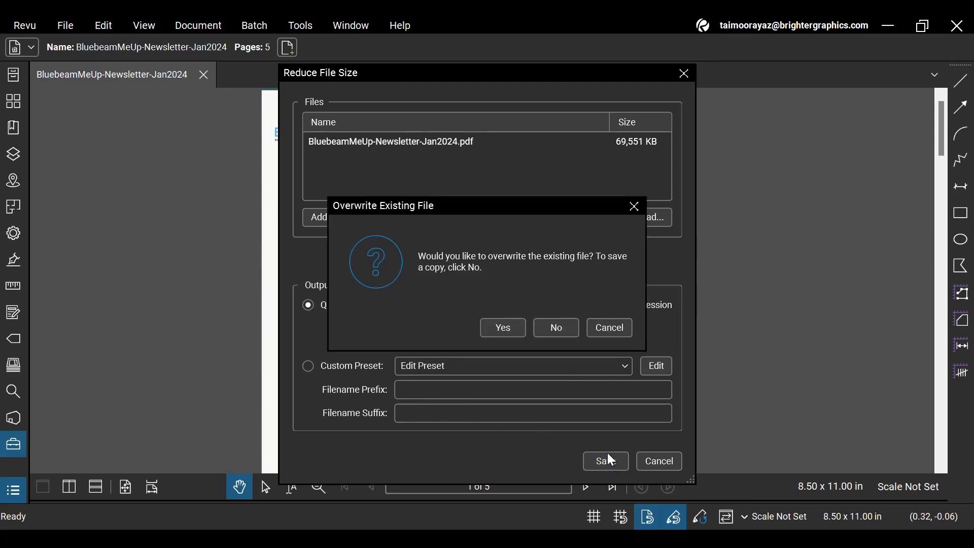
pyautogui.moveTo(447, 267)
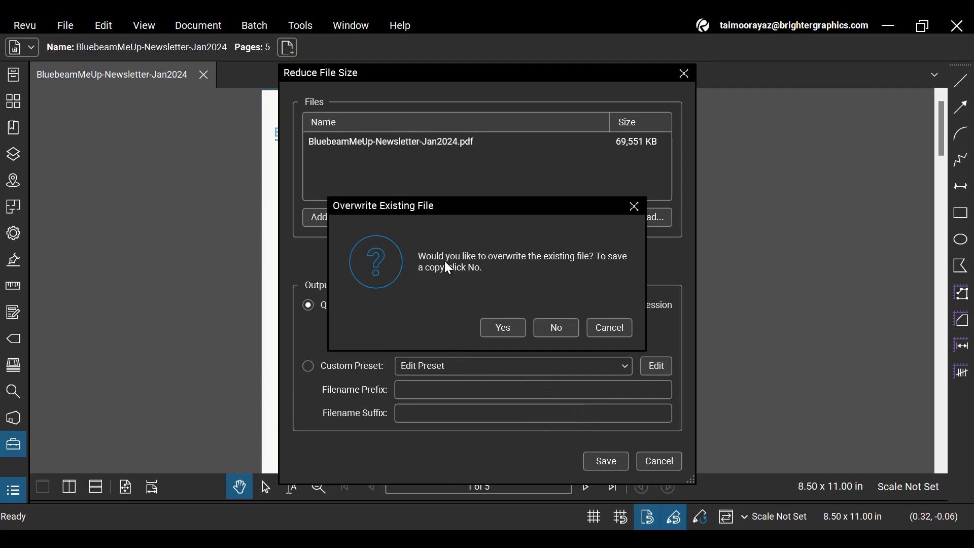
pyautogui.moveTo(541, 268)
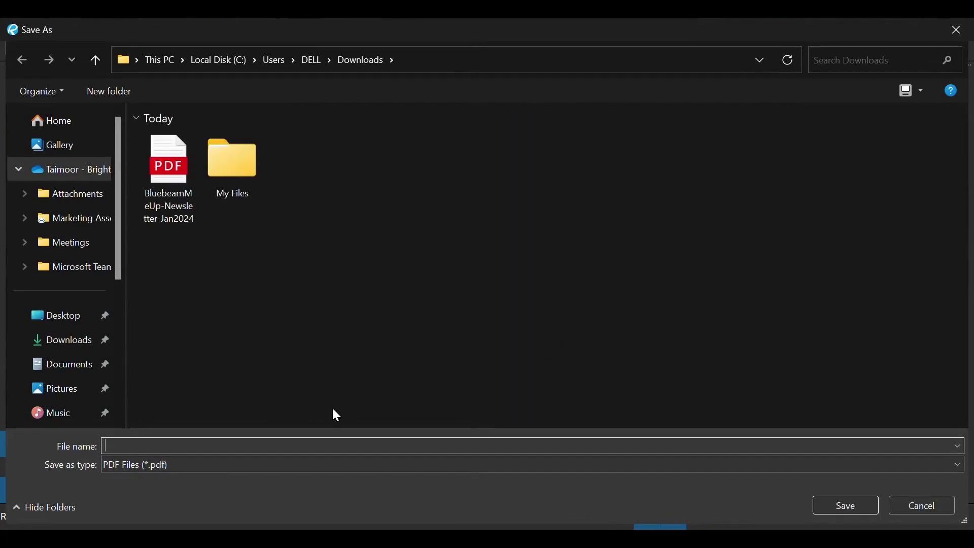
# Step: Name the reduced copy 'Reduced PDF Bluebeam Me Up' in the Downloads folder
pyautogui.write('Red')
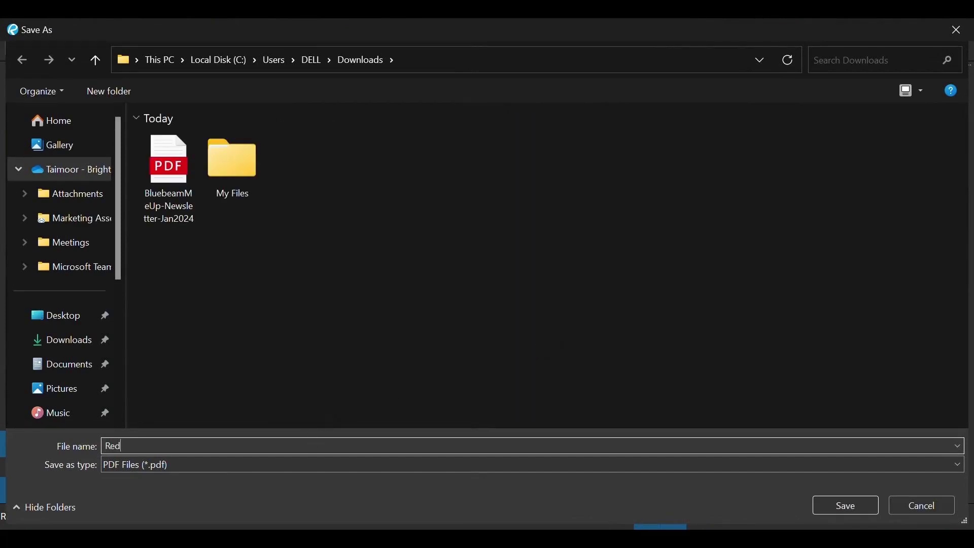
pyautogui.write('uced')
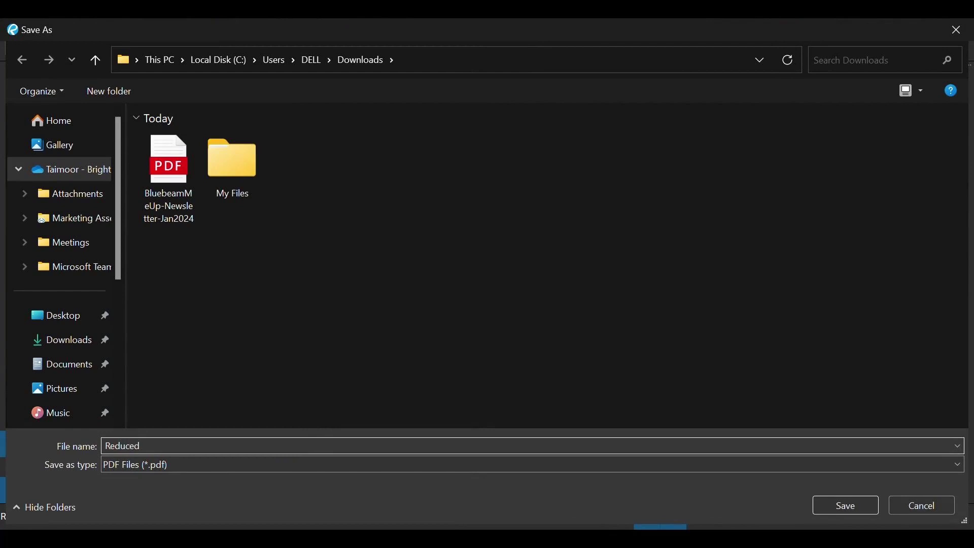
pyautogui.write('PDF Bl')
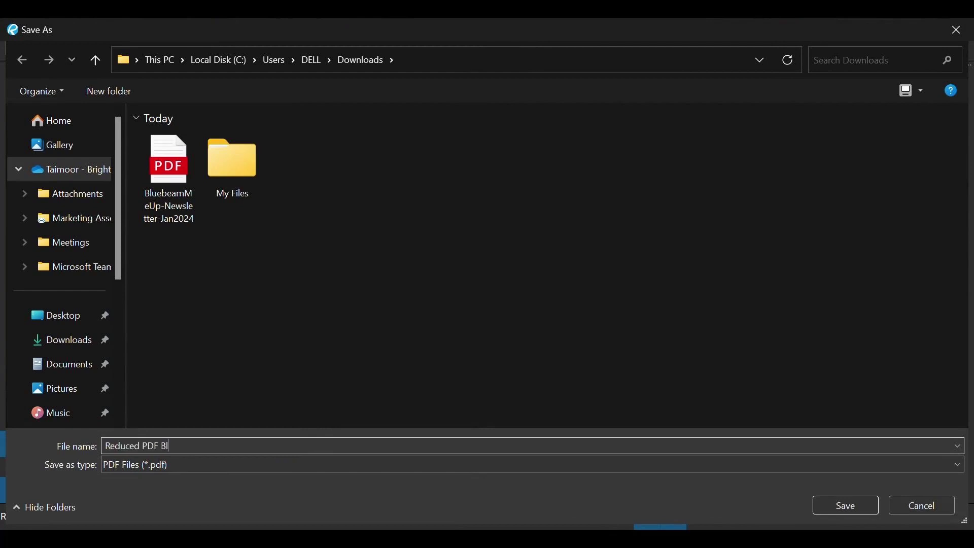
pyautogui.write('uebeam Me')
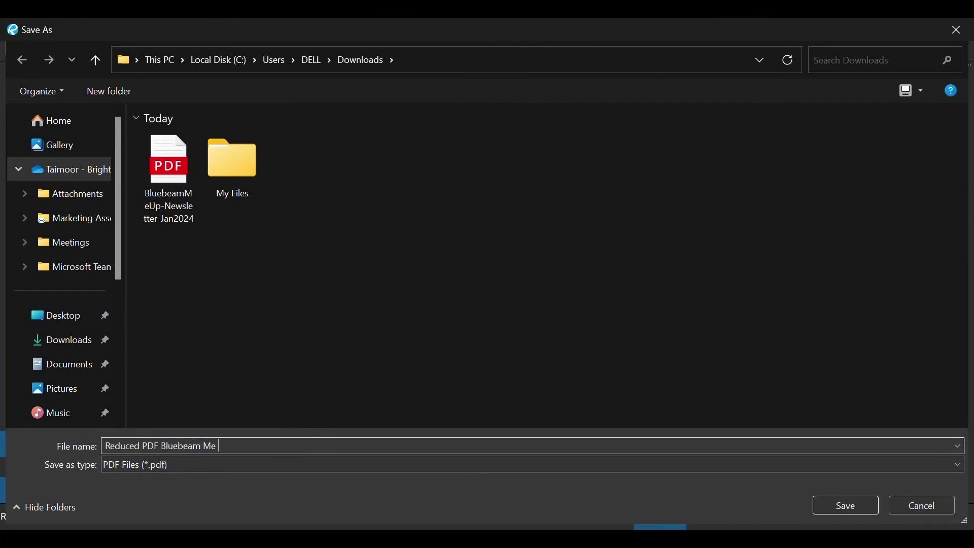
pyautogui.write('Up')
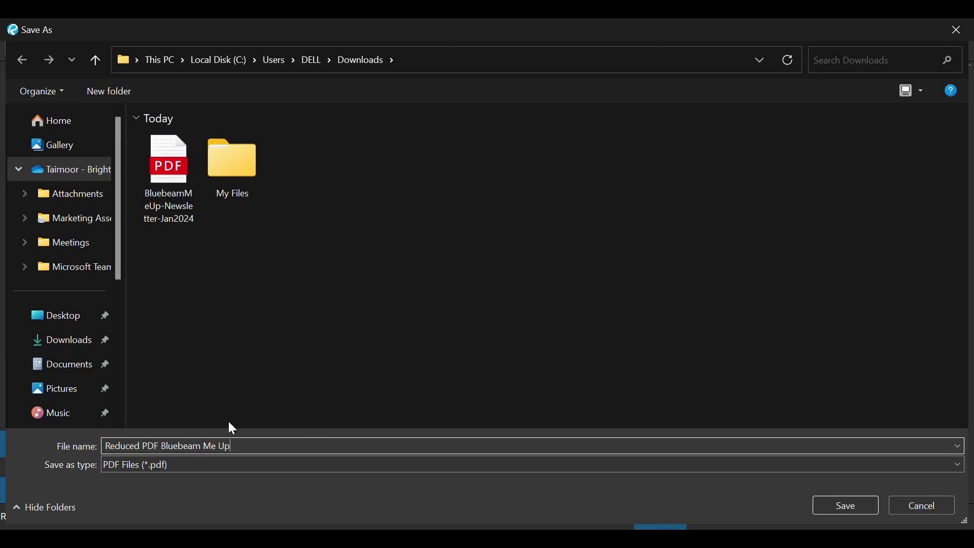
pyautogui.moveTo(846, 505)
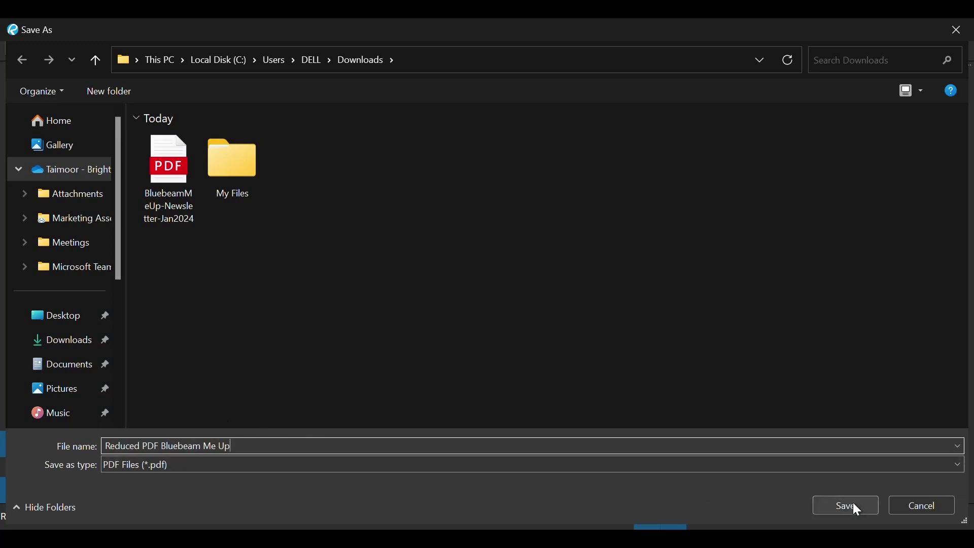
# Step: Save the copy as 'Reduced PDF Bluebeam Me Up' and let the reduction run
pyautogui.click(844, 505)
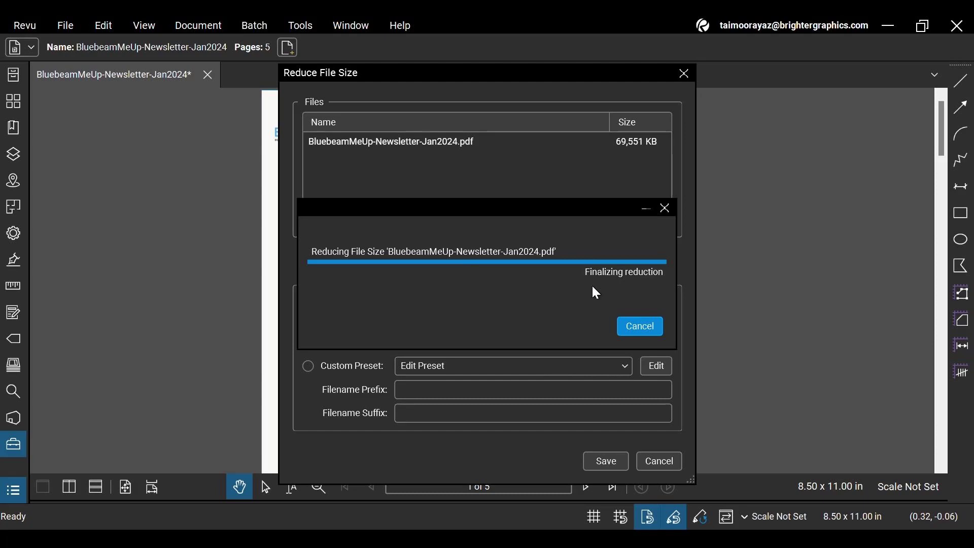
pyautogui.moveTo(594, 304)
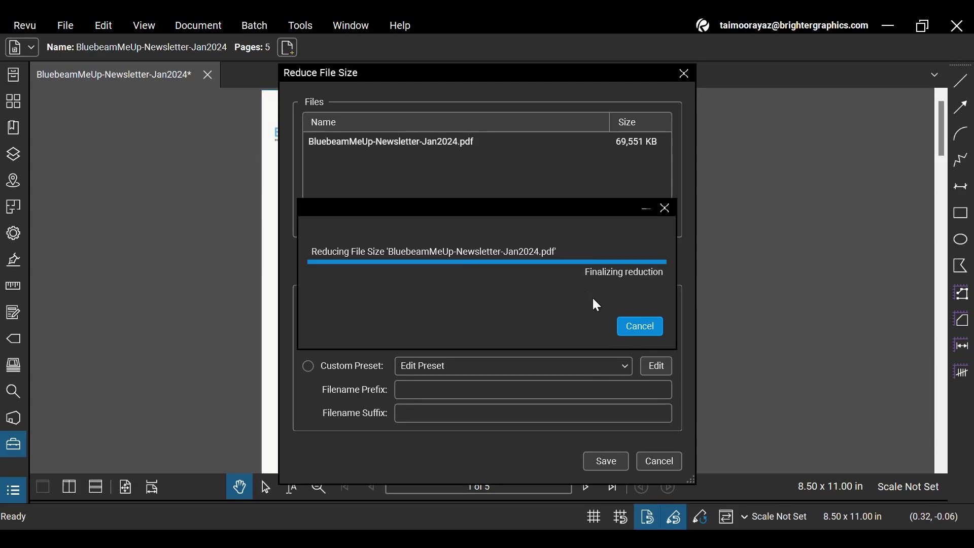
pyautogui.moveTo(571, 301)
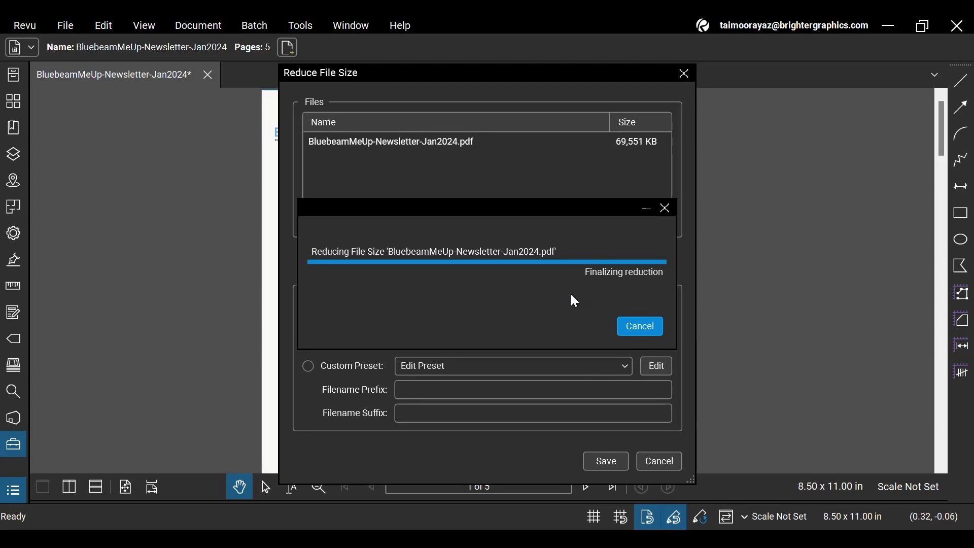
pyautogui.moveTo(518, 294)
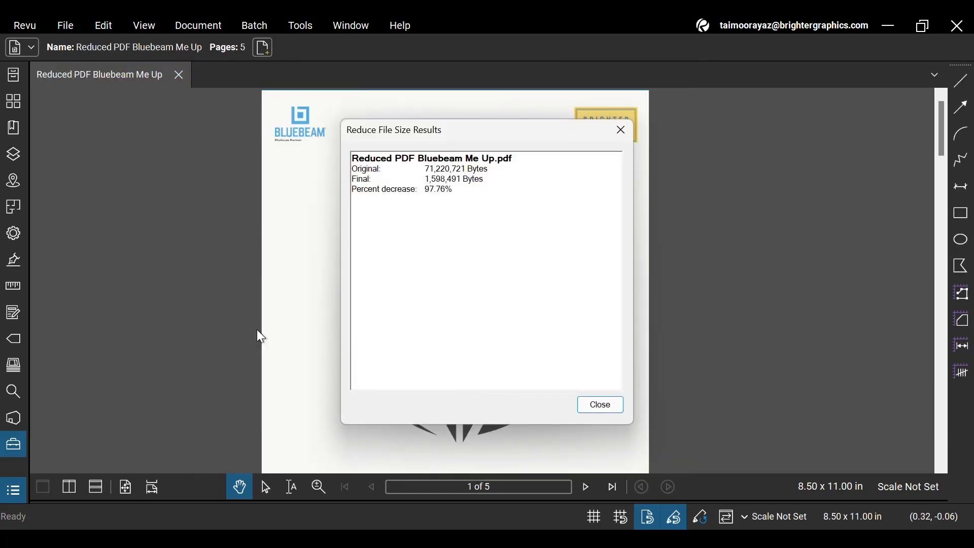
pyautogui.moveTo(115, 122)
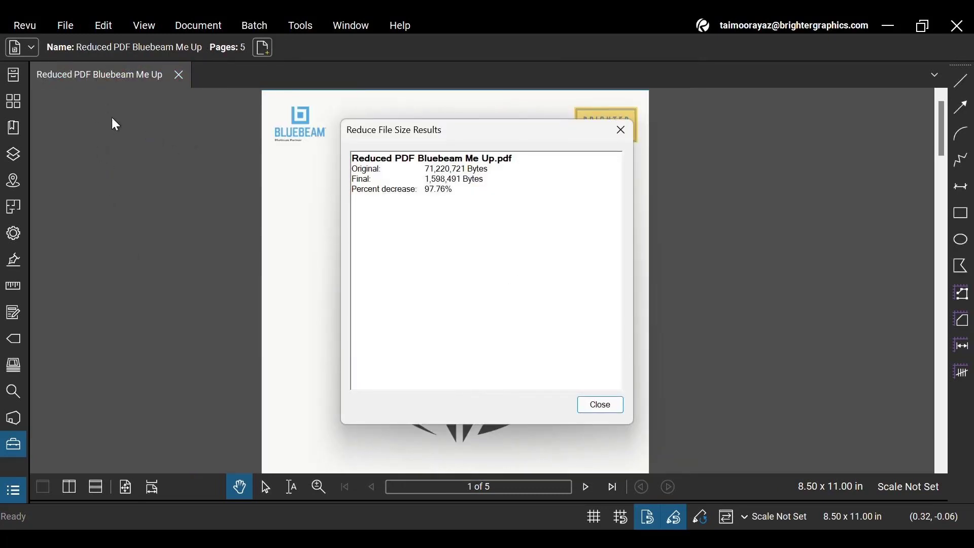
pyautogui.moveTo(461, 142)
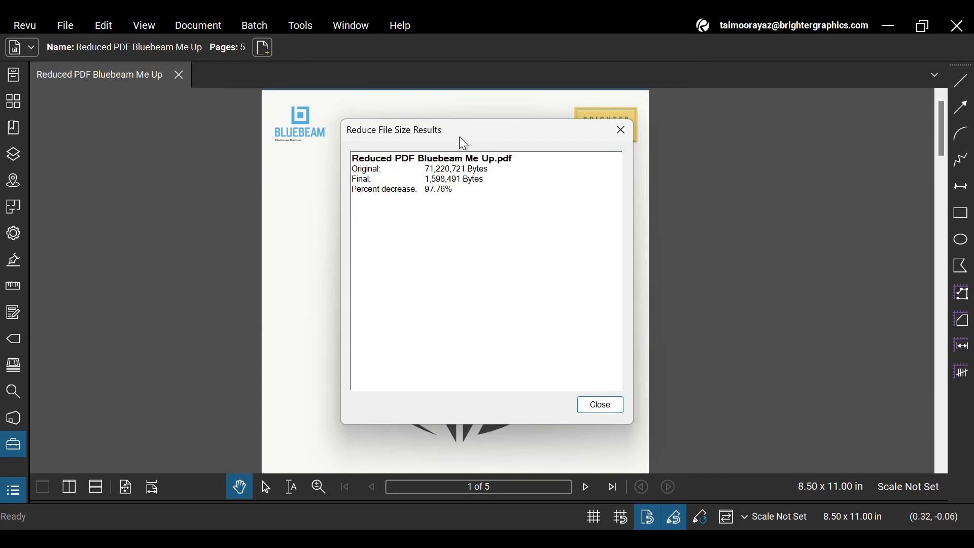
pyautogui.moveTo(400, 168)
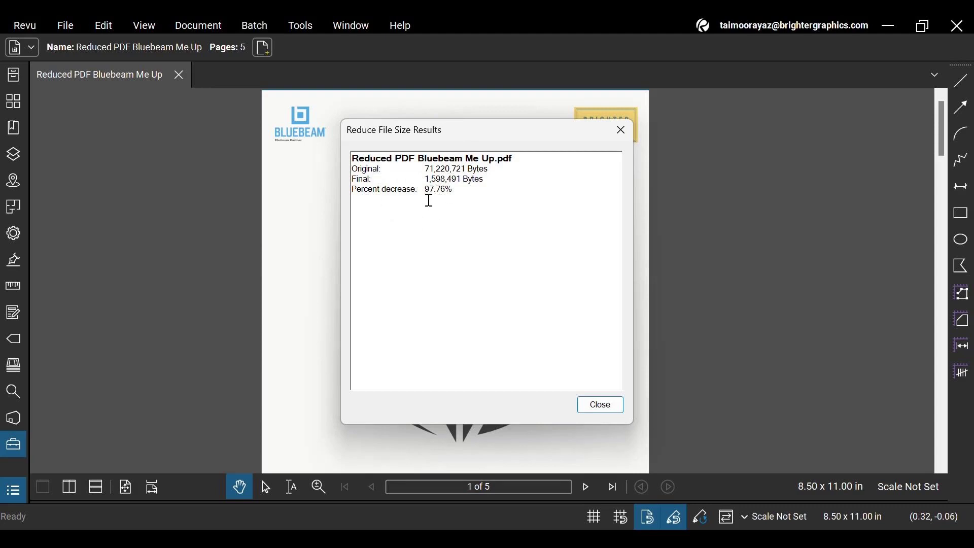
pyautogui.moveTo(612, 424)
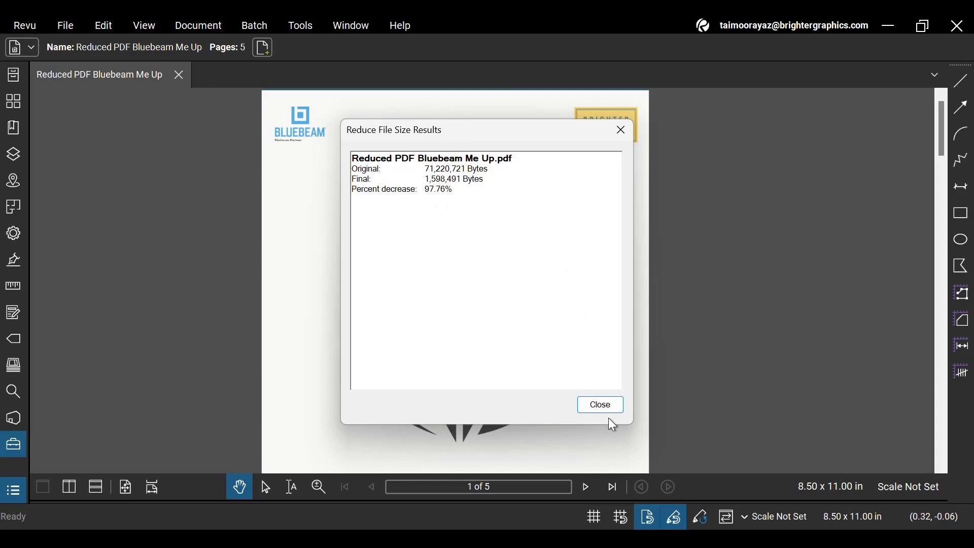
# Step: Dismiss the reduction report and scroll through the reduced newsletter's pages
pyautogui.click(598, 405)
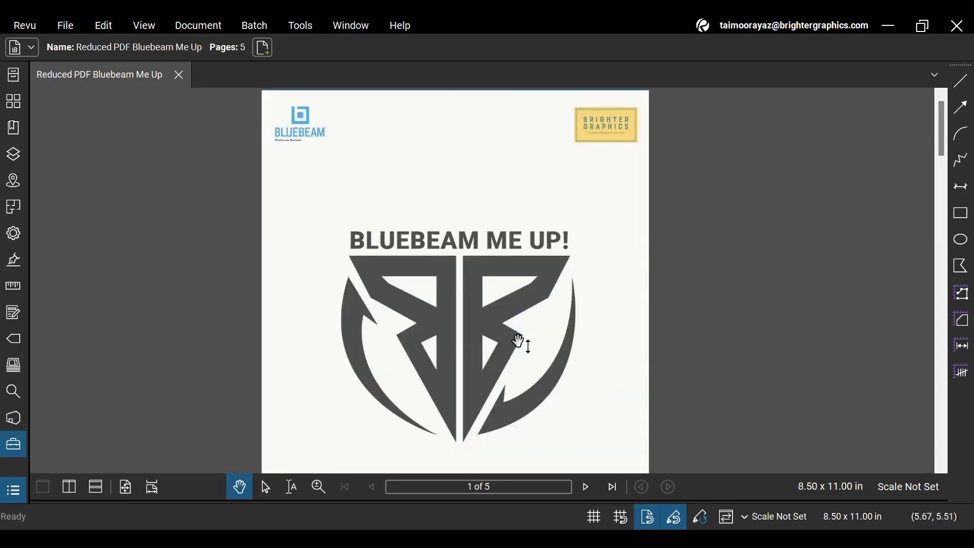
pyautogui.scroll(-3)
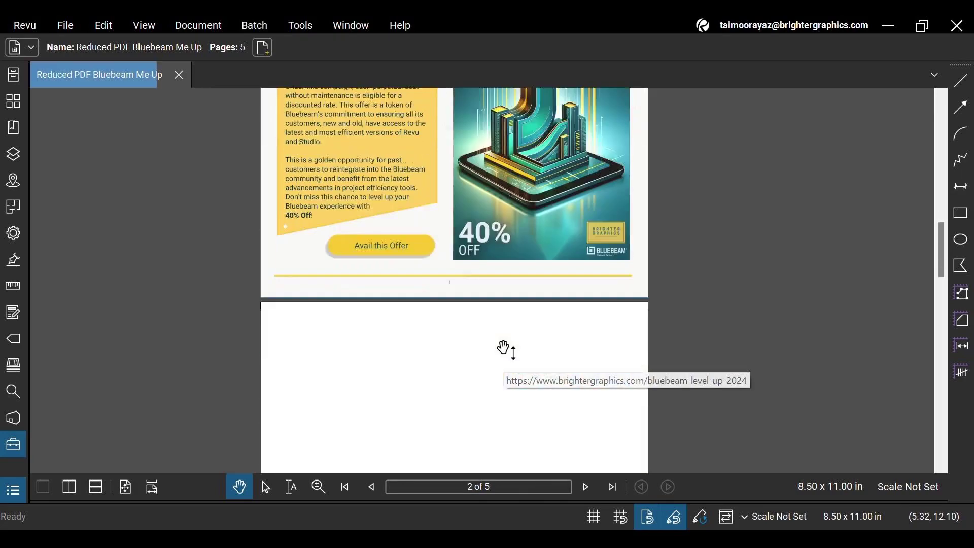
pyautogui.click(370, 491)
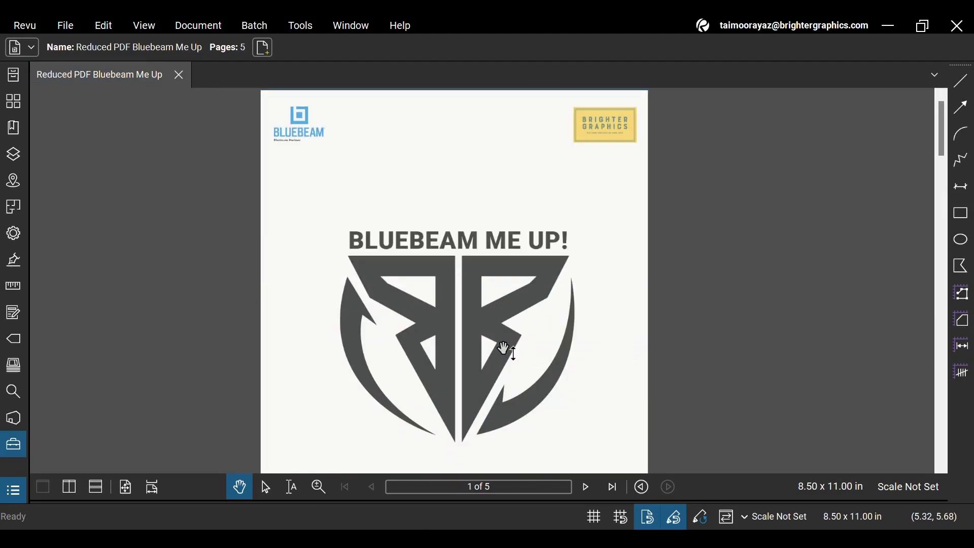
pyautogui.moveTo(390, 272)
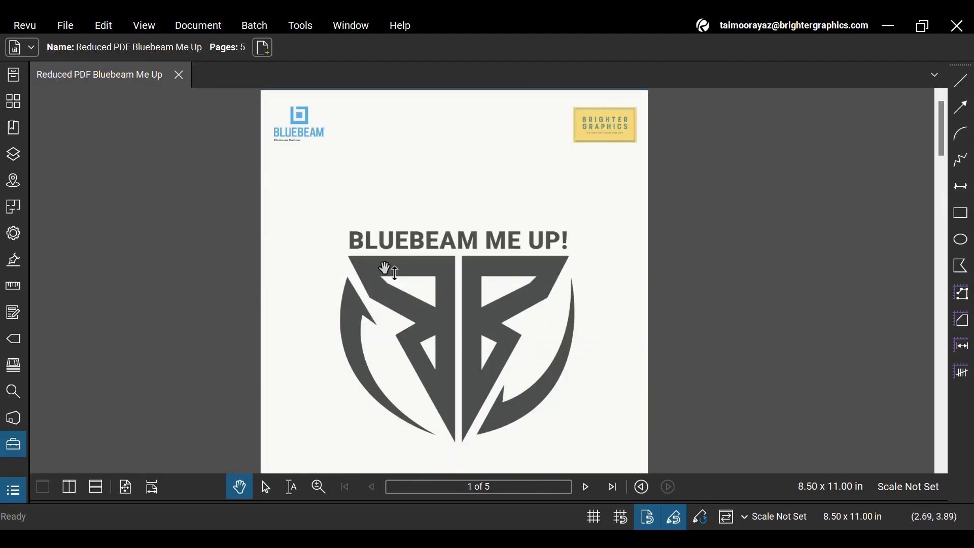
pyautogui.moveTo(65, 25)
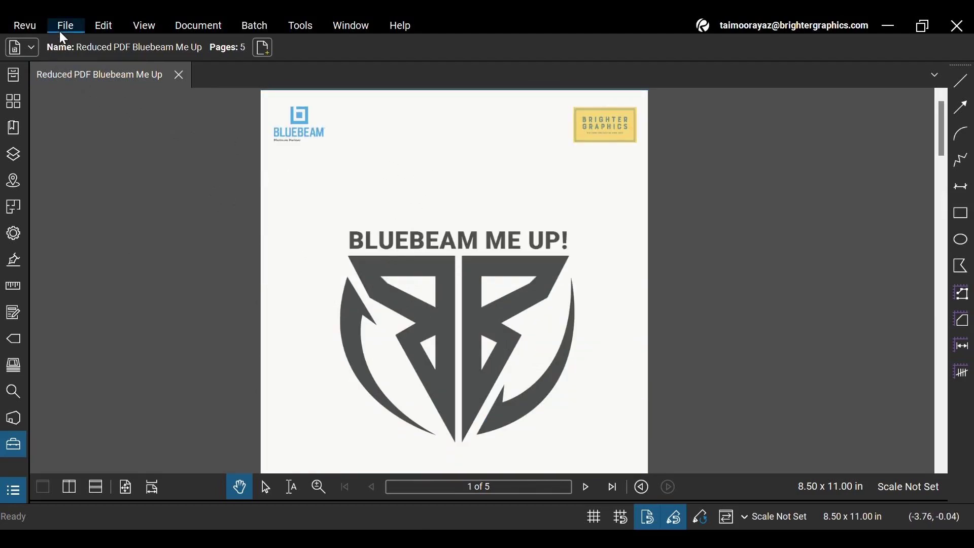
# Step: Check the properties of 'Reduced PDF Bluebeam Me Up' in Downloads, highlighting its 1.52 MB size
pyautogui.click(179, 74)
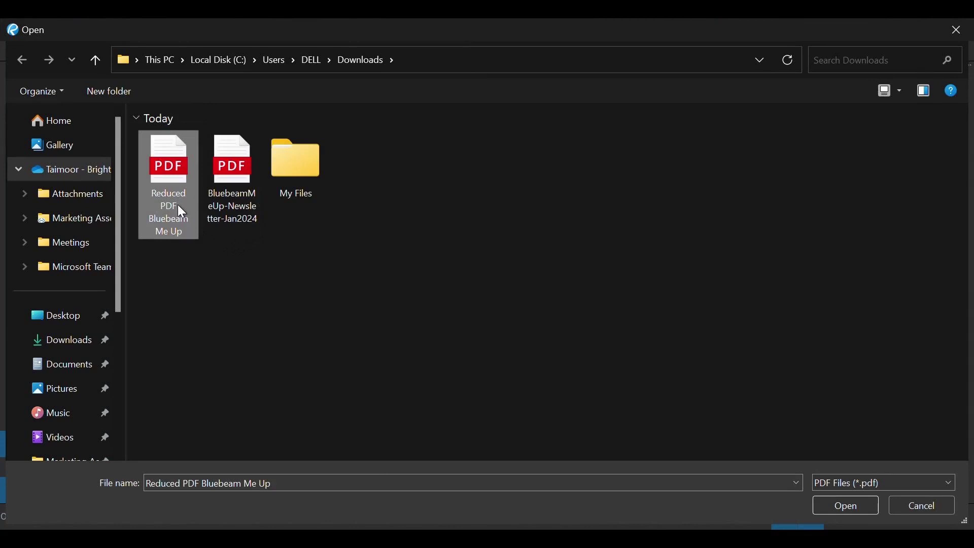
pyautogui.rightClick(168, 181)
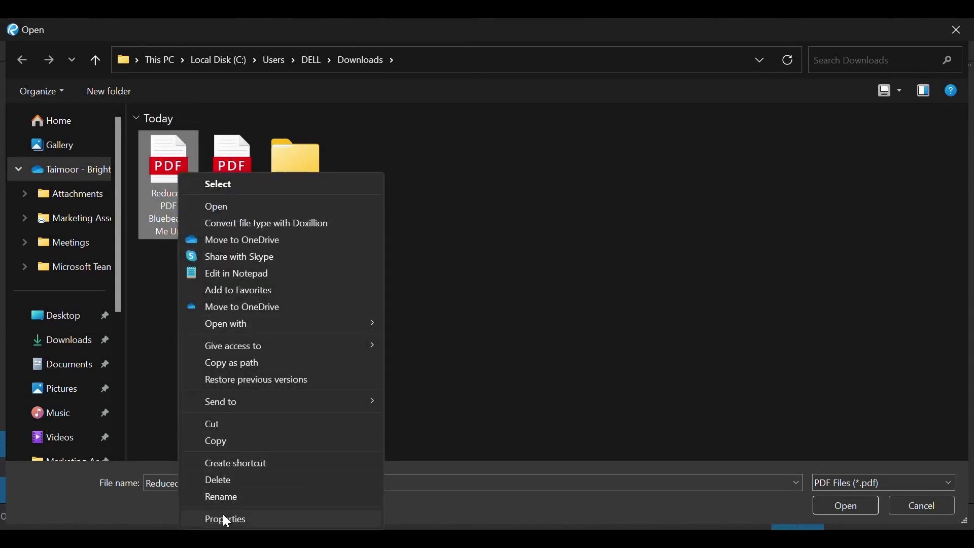
pyautogui.click(225, 519)
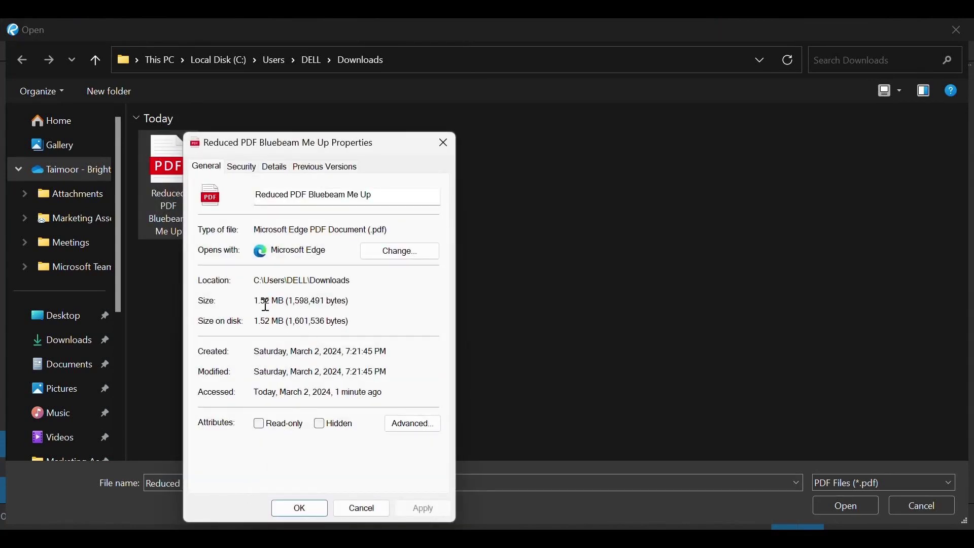
pyautogui.doubleClick(261, 300)
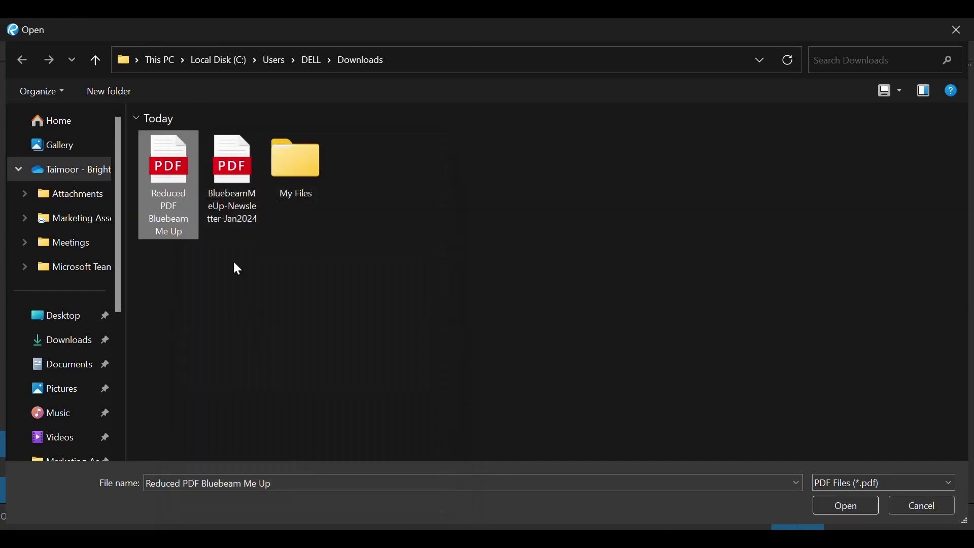
pyautogui.rightClick(231, 158)
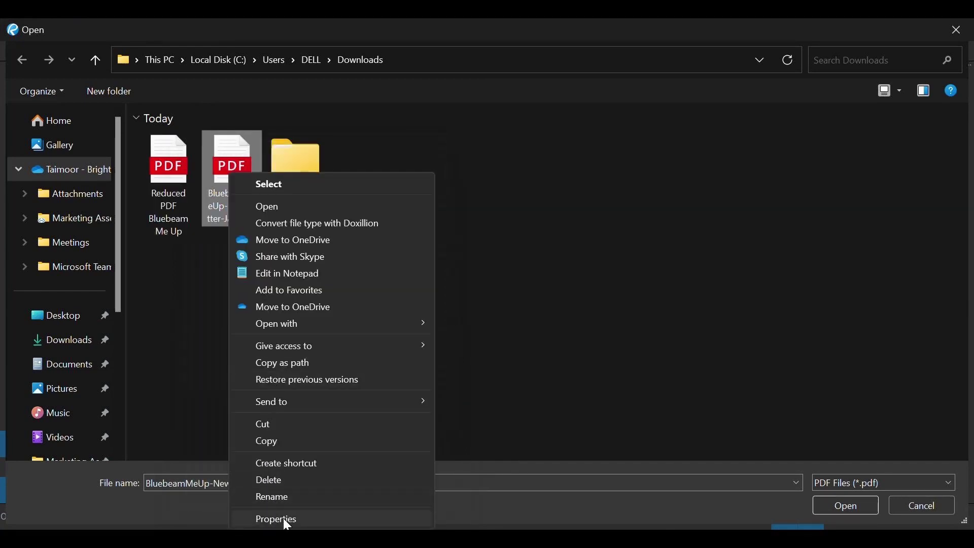
pyautogui.click(276, 519)
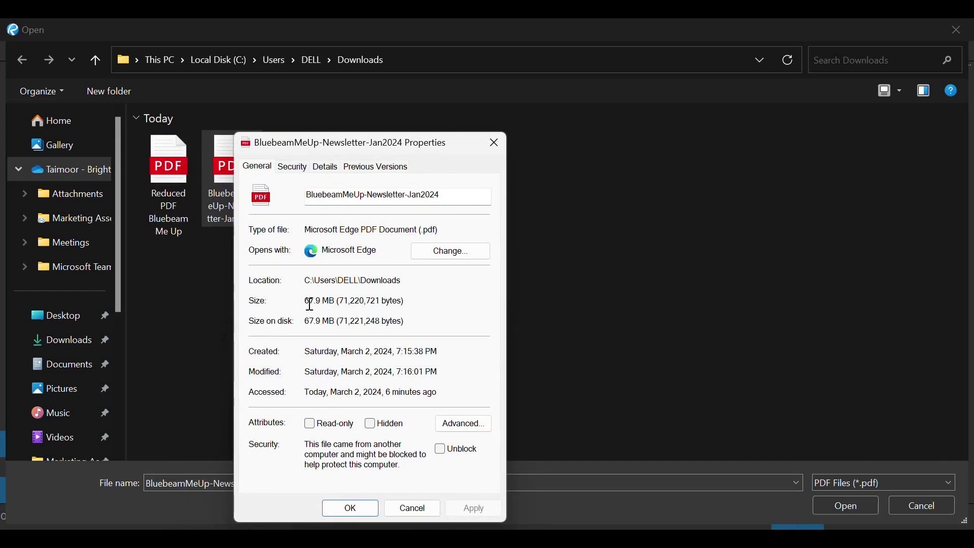
pyautogui.doubleClick(312, 301)
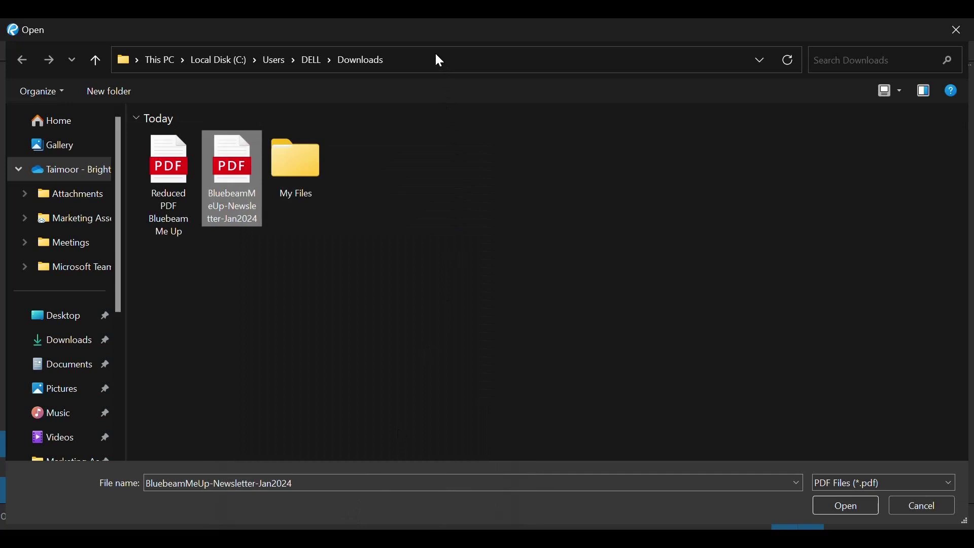
pyautogui.moveTo(898, 509)
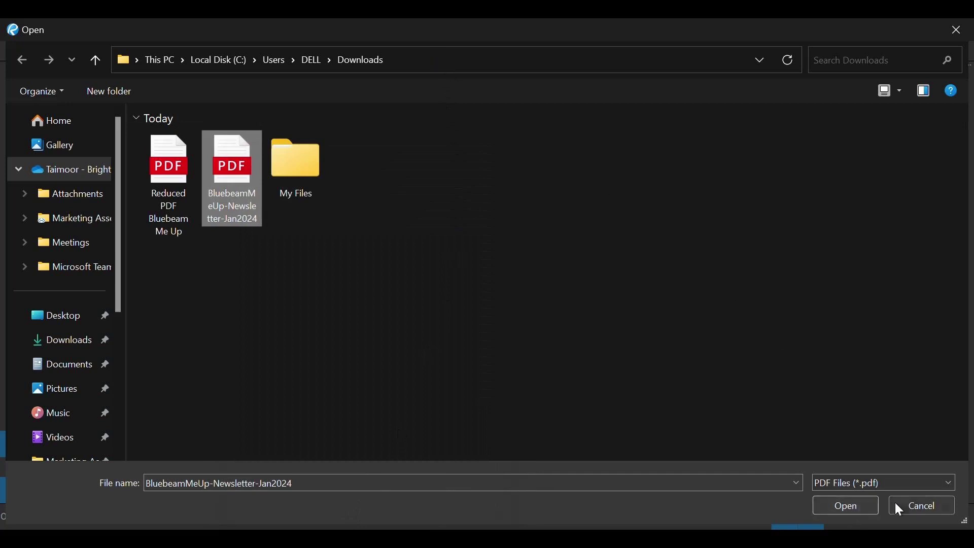
# Step: Cancel the Open dialog, leaving an empty Revu workspace
pyautogui.click(846, 505)
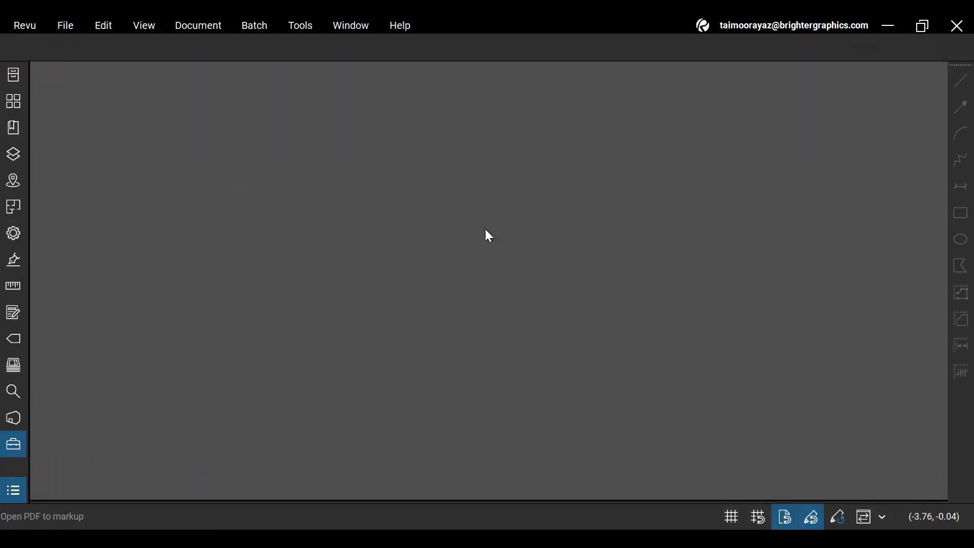
pyautogui.moveTo(441, 50)
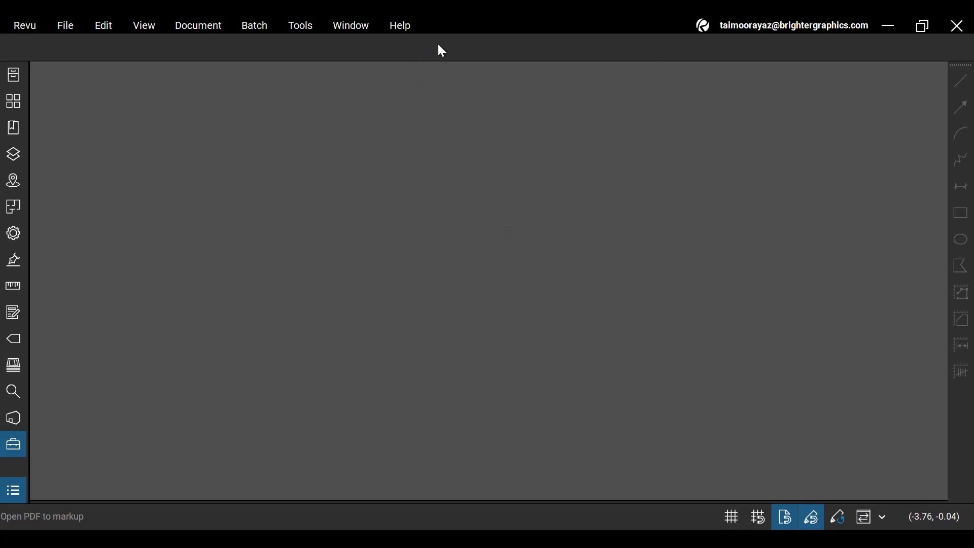